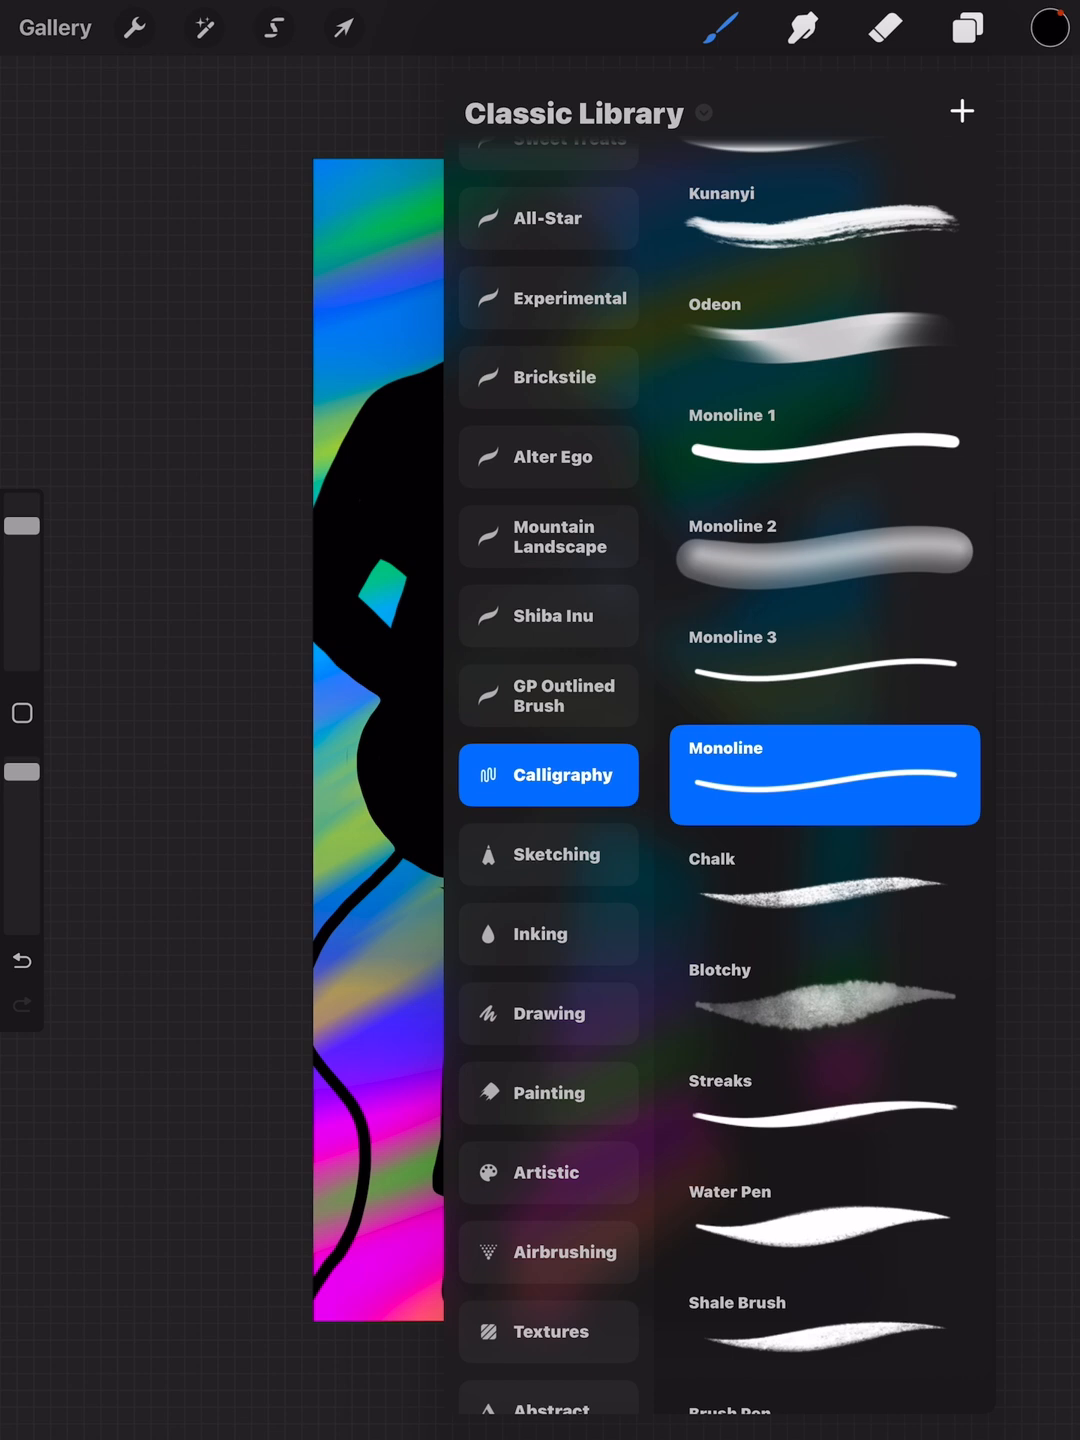
Show the Inking set in the Classic Library so Studio Pen's options are available.
click(548, 934)
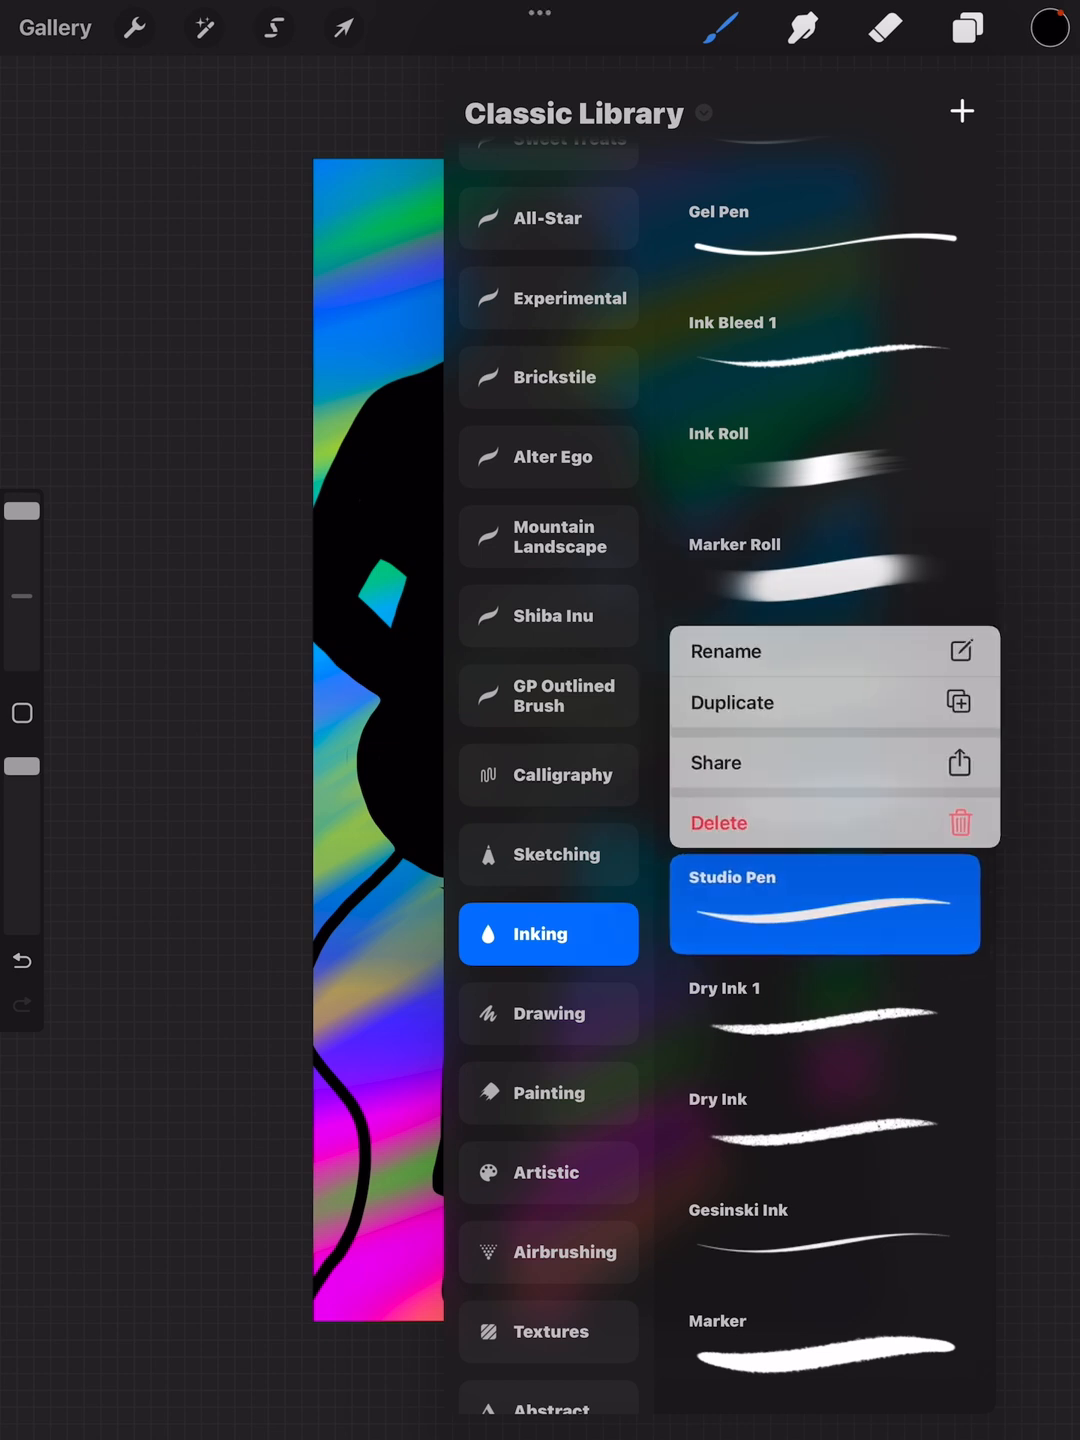
Share the Studio Pen brush and save the brush file to On My iPad in Files.
click(714, 764)
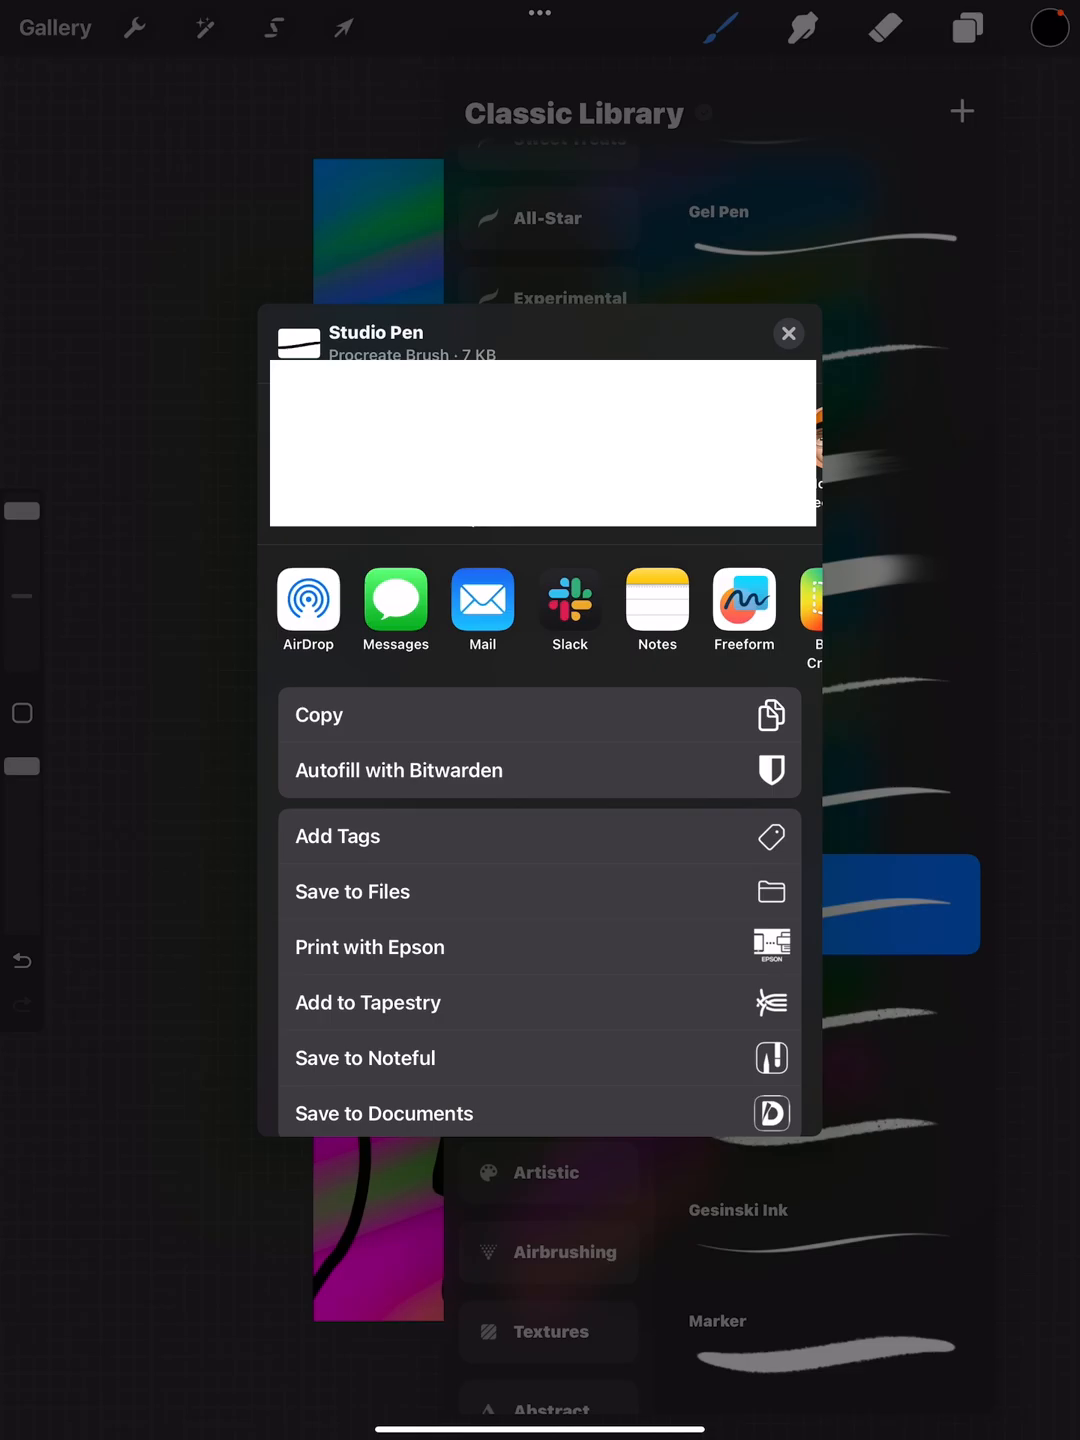
click(352, 892)
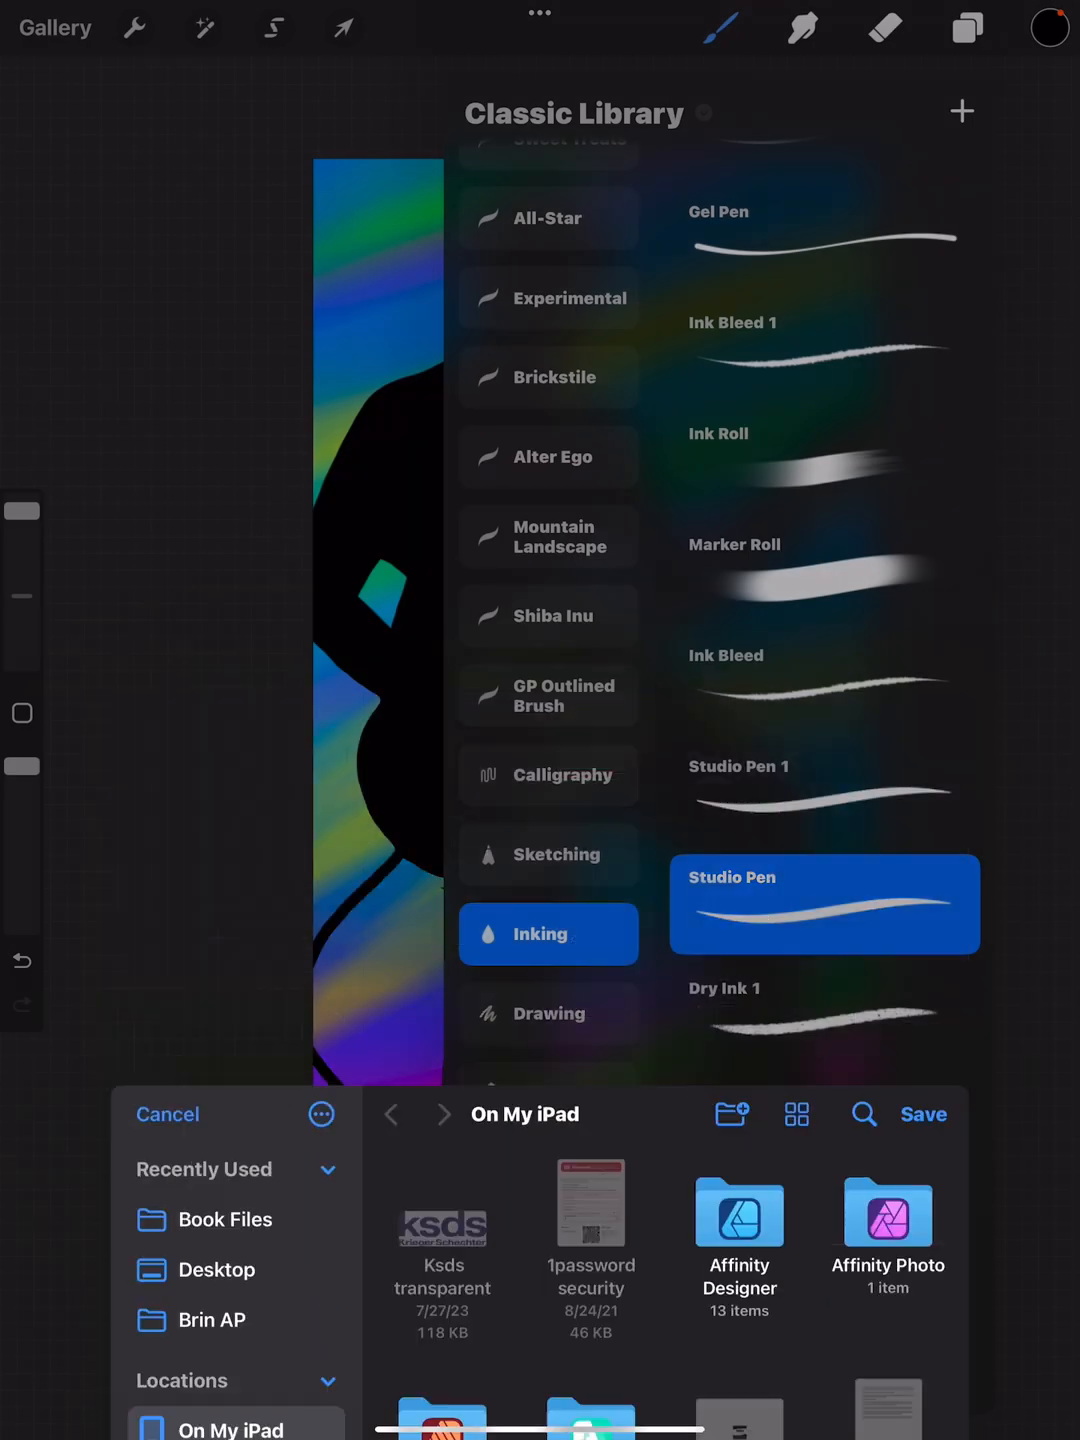
click(168, 1114)
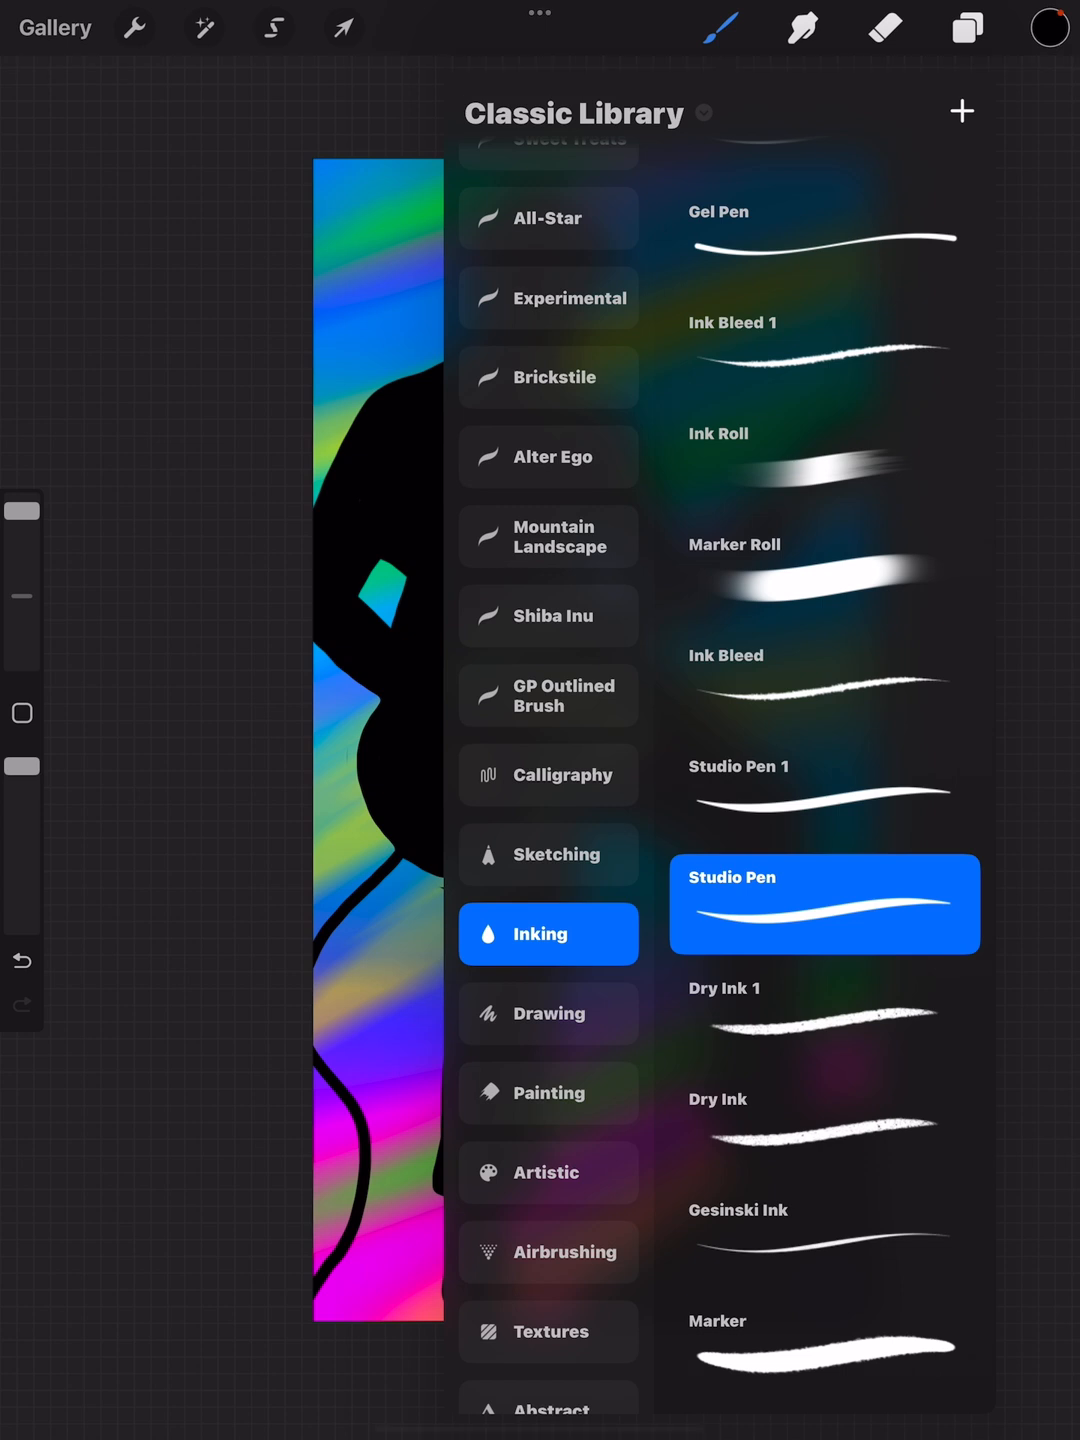
click(700, 112)
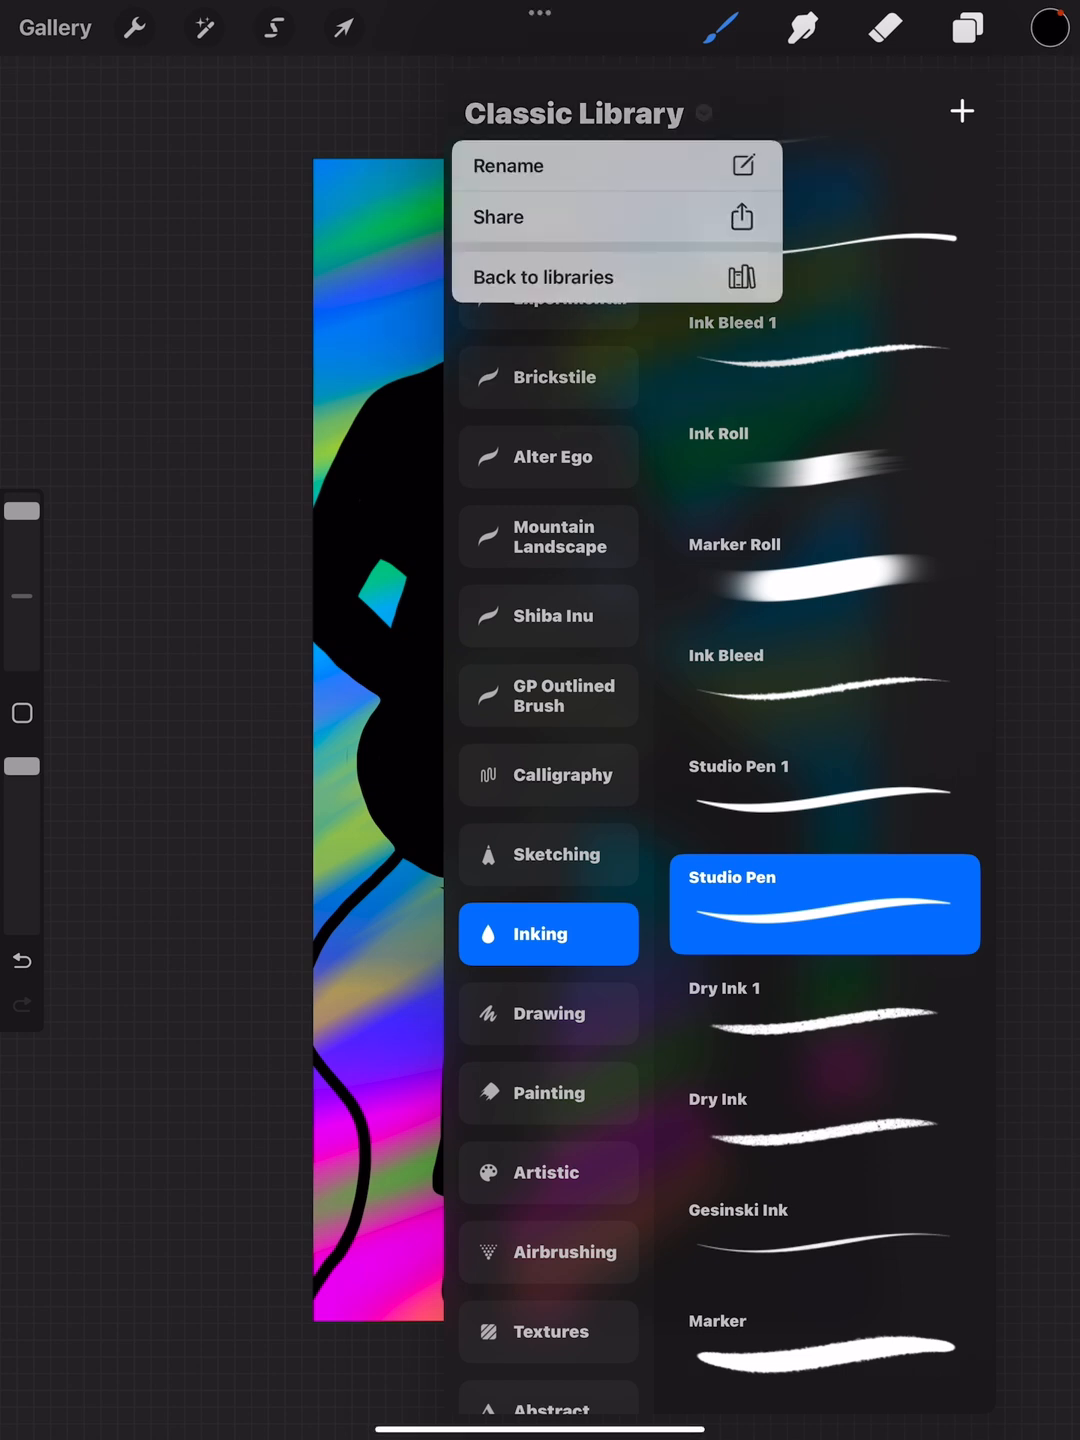
Return to the libraries, go to Procreate Library's Imported set and browse Files to Studio Pen.brush.
click(544, 276)
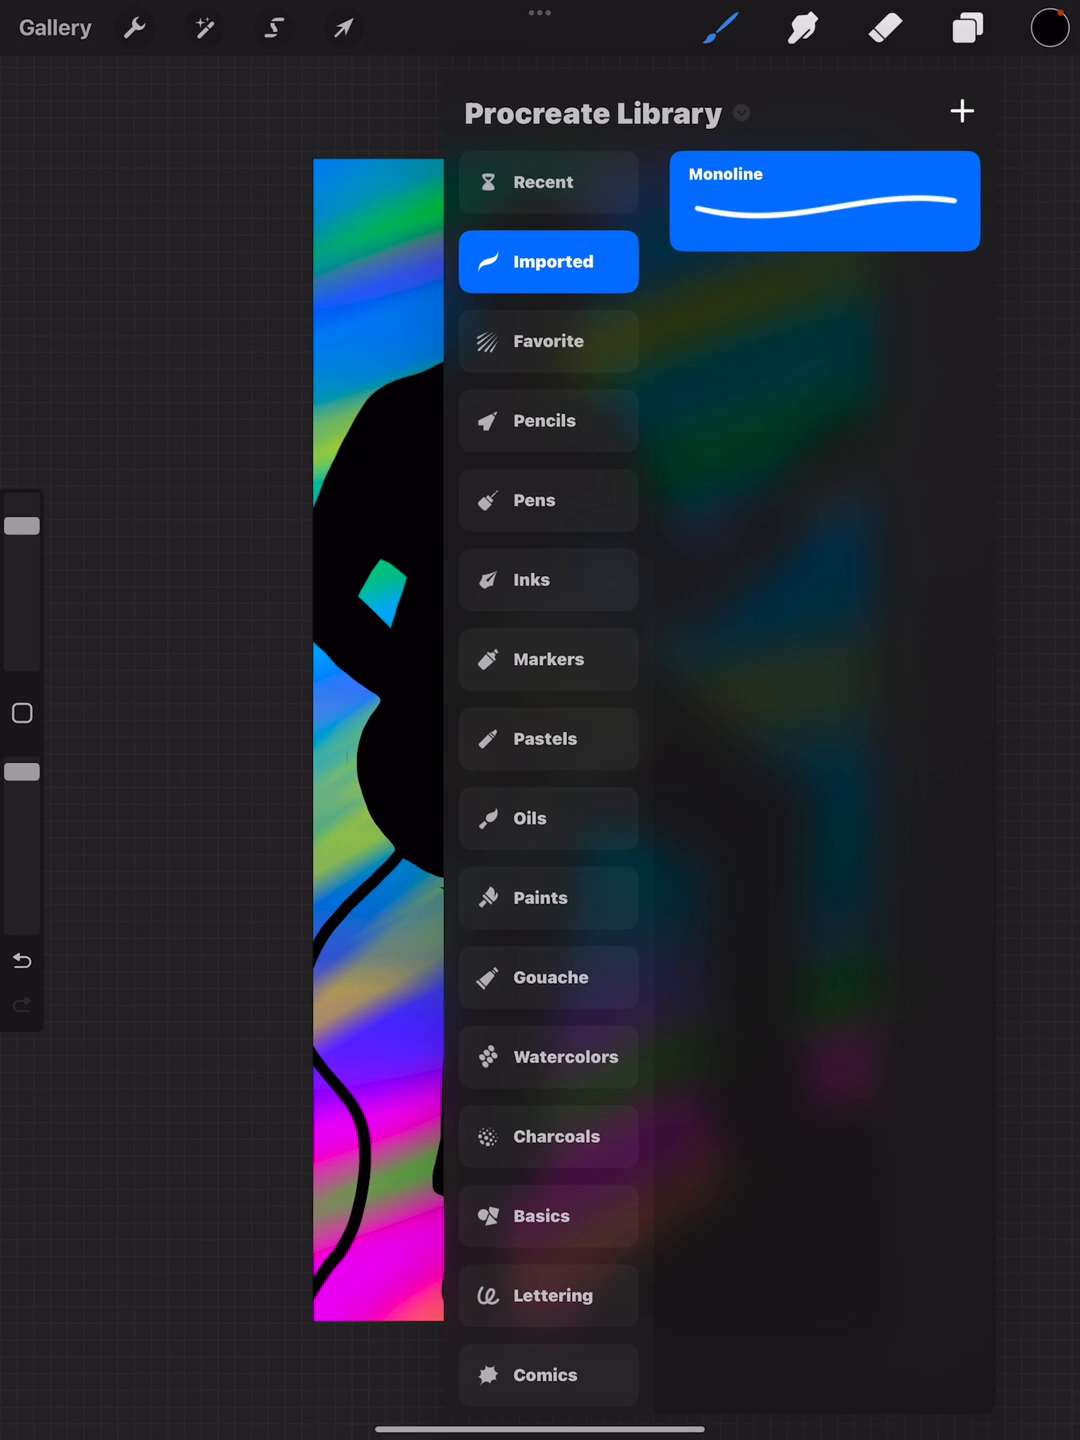
click(960, 112)
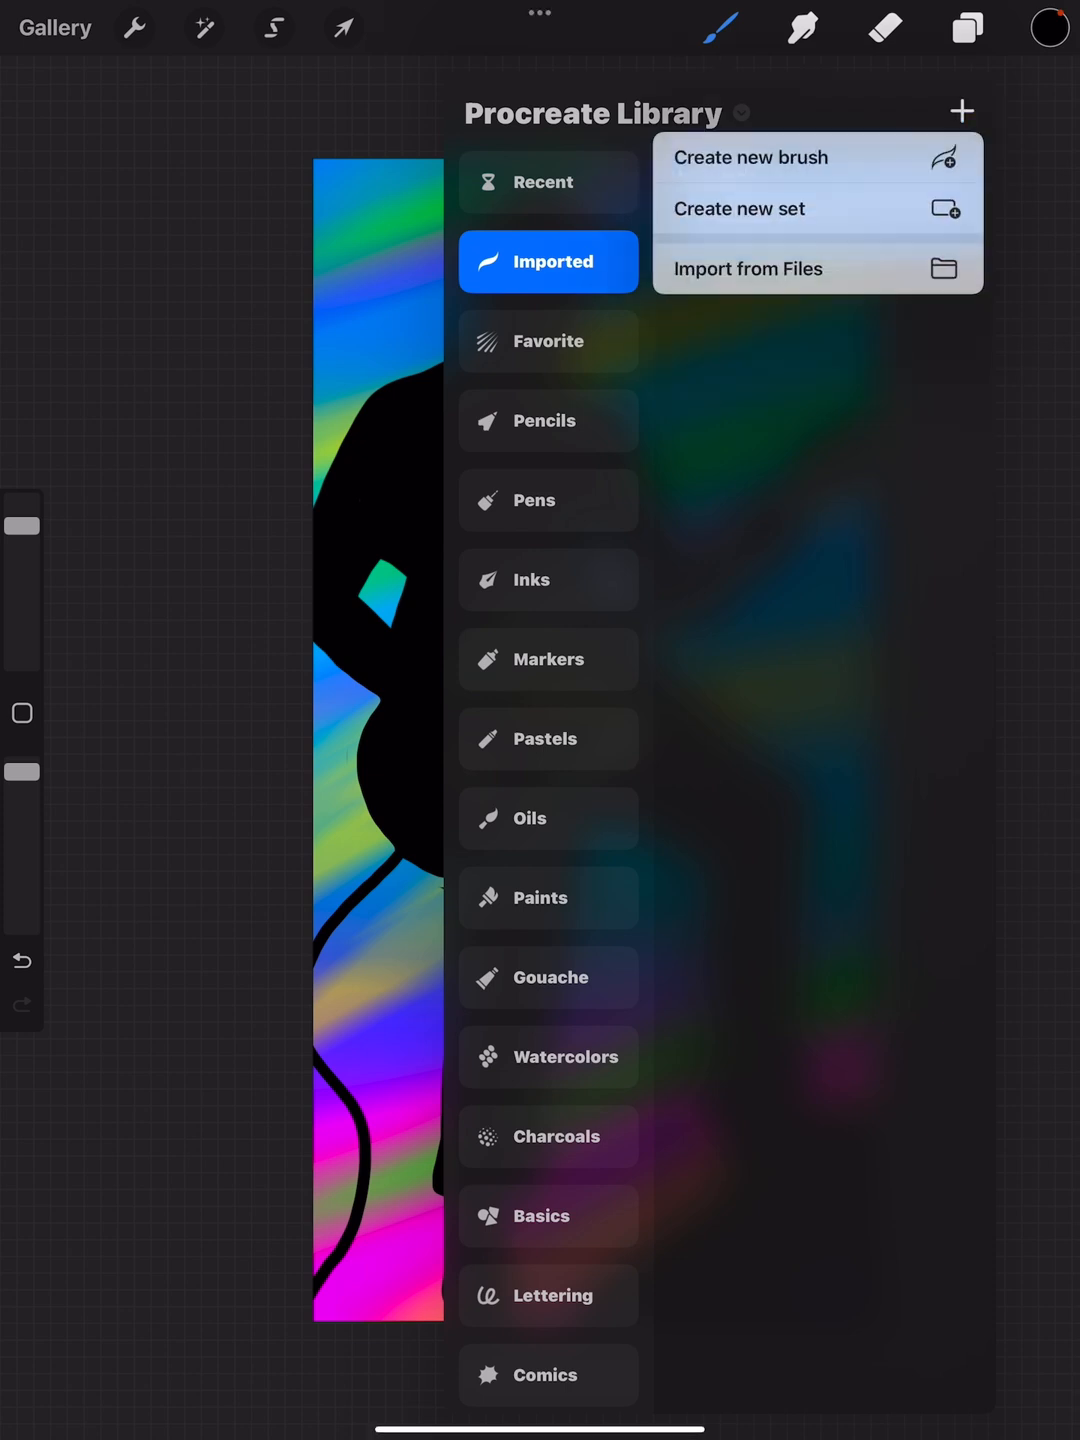
click(746, 268)
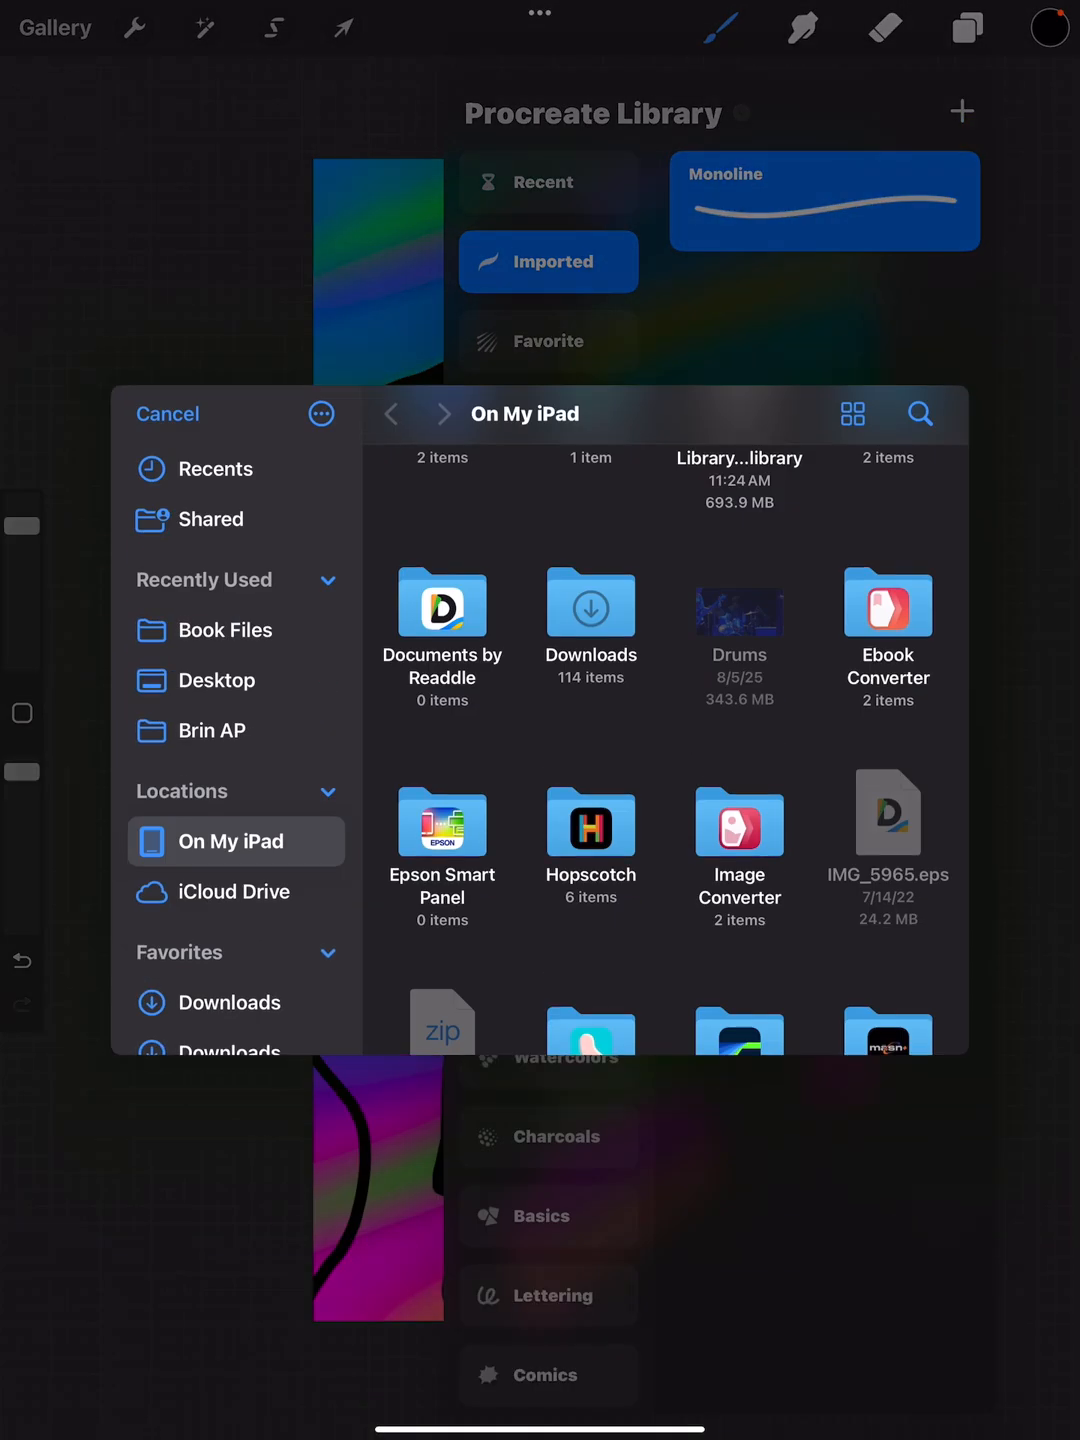
scroll(down, 3)
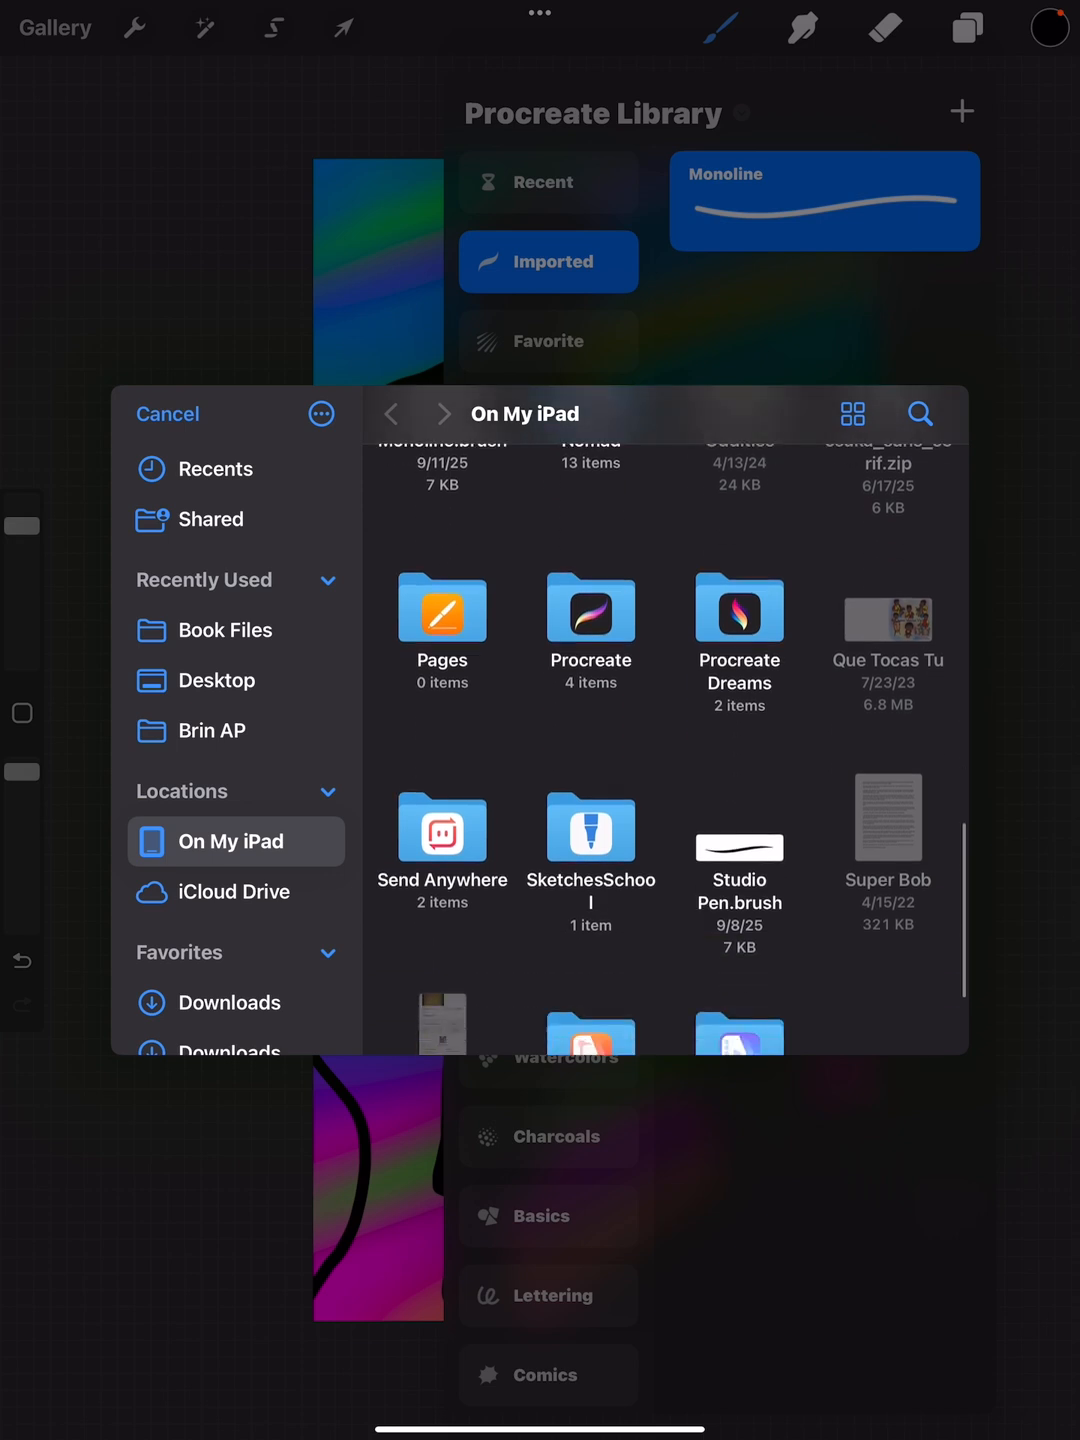